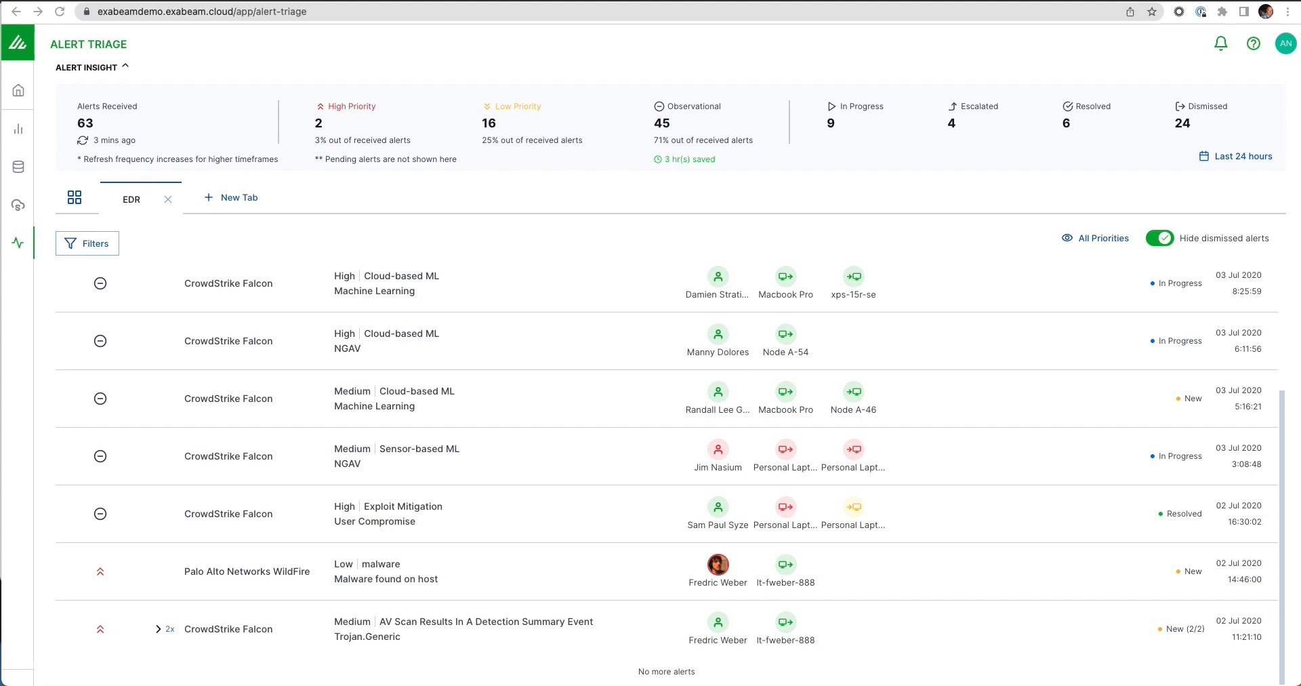
mouse_move(585, 278)
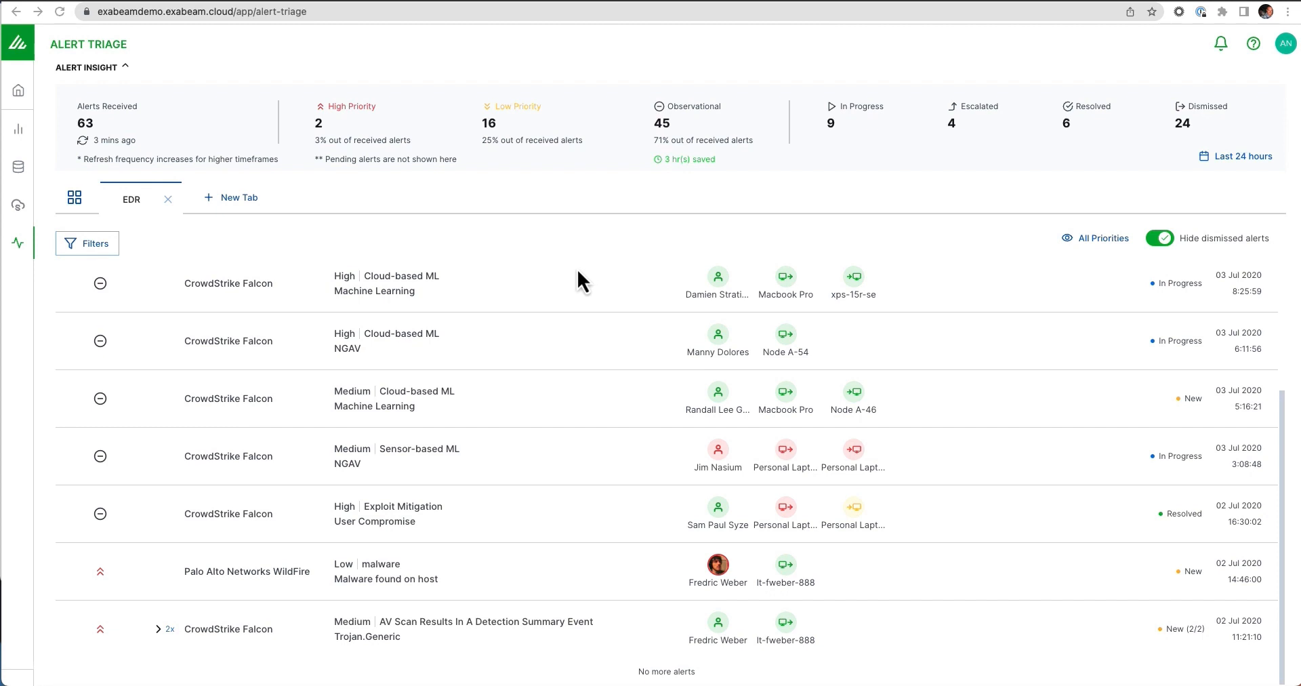
mouse_move(385, 229)
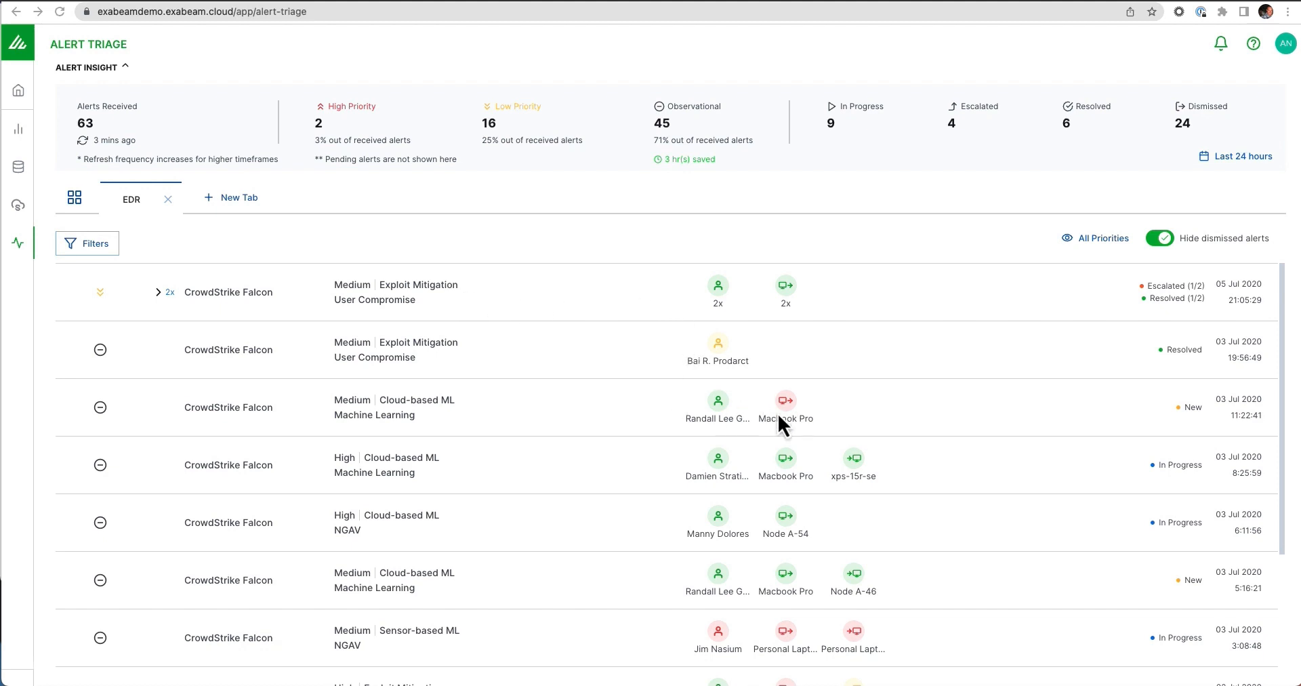
mouse_move(559, 338)
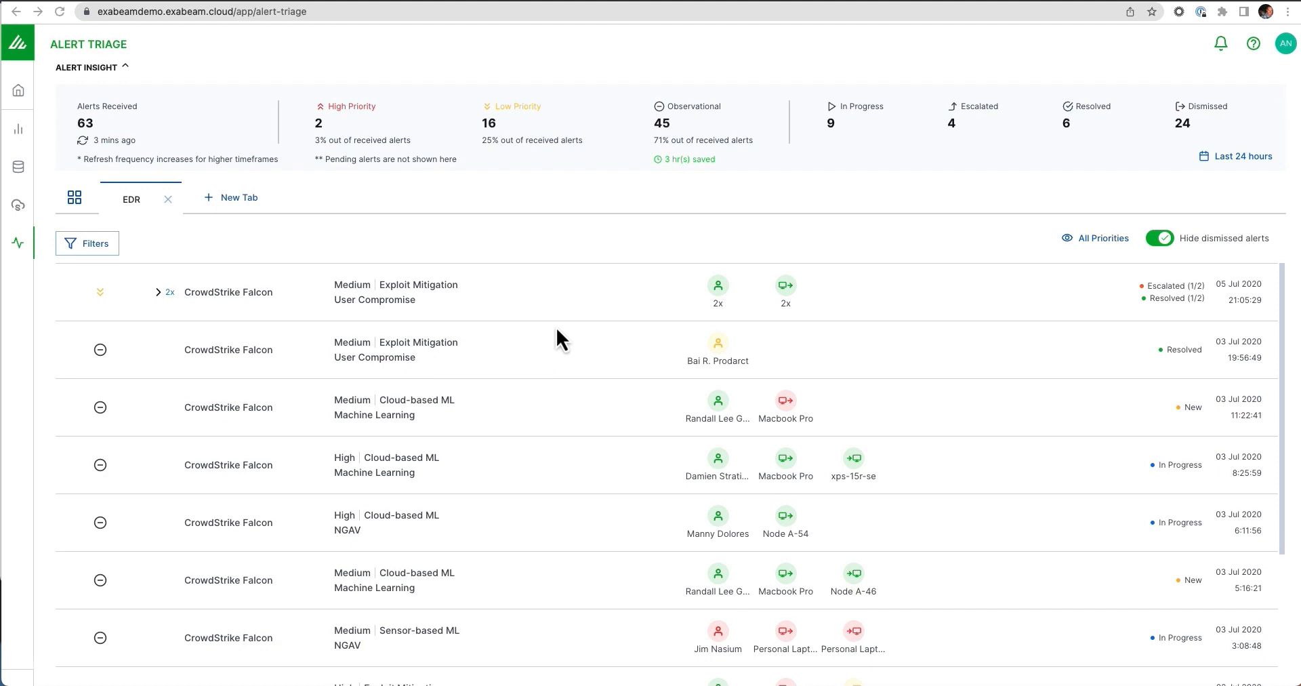
Locate and review the details of the WildFire malware-on-host alert.
scroll("down", 3)
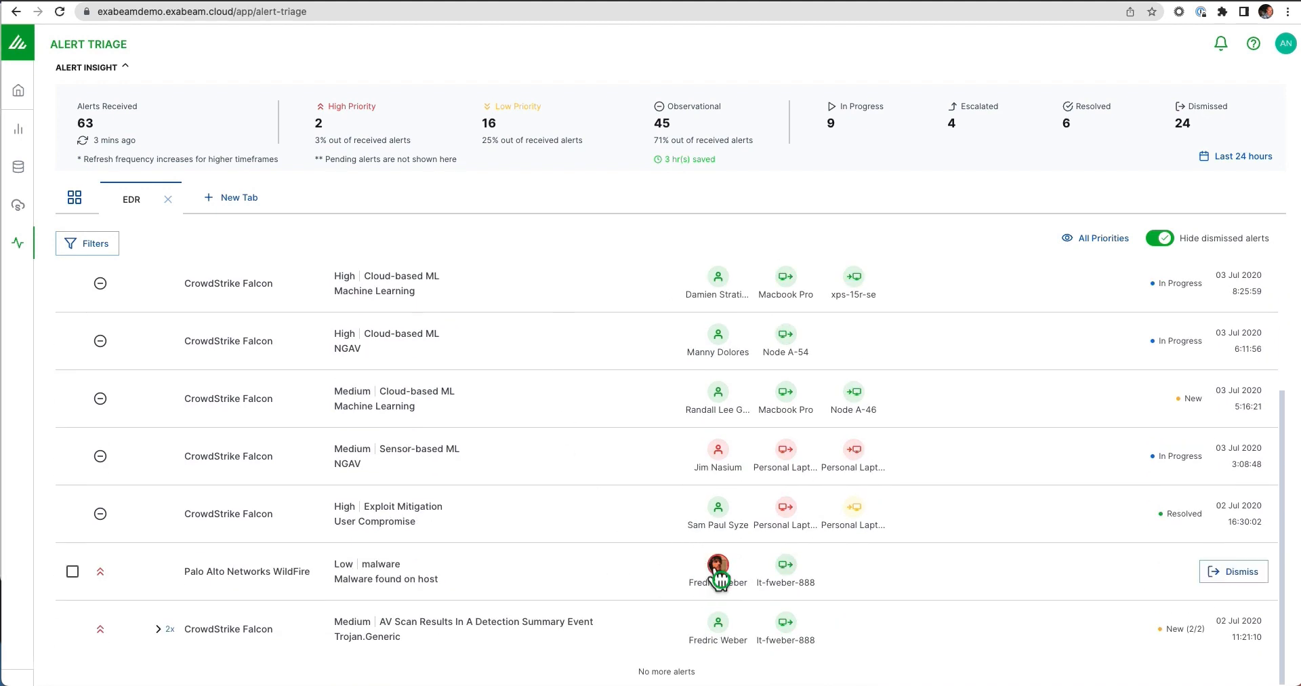
mouse_move(718, 571)
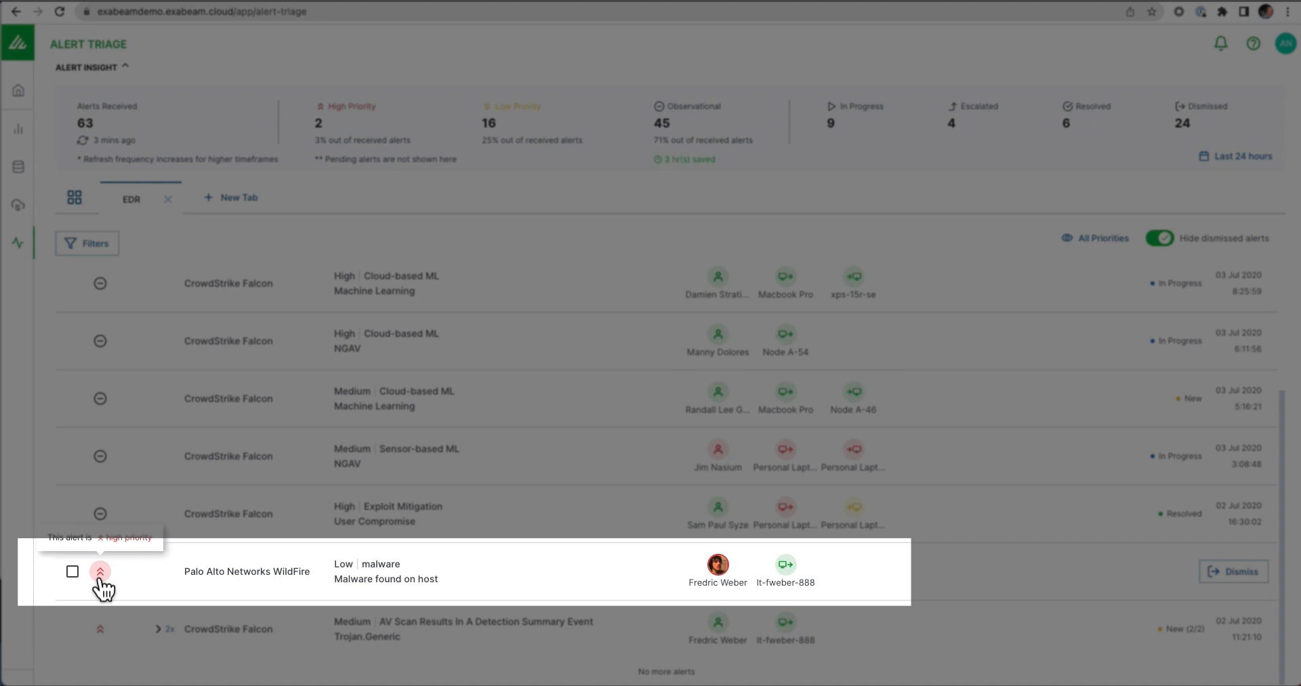
mouse_move(231, 587)
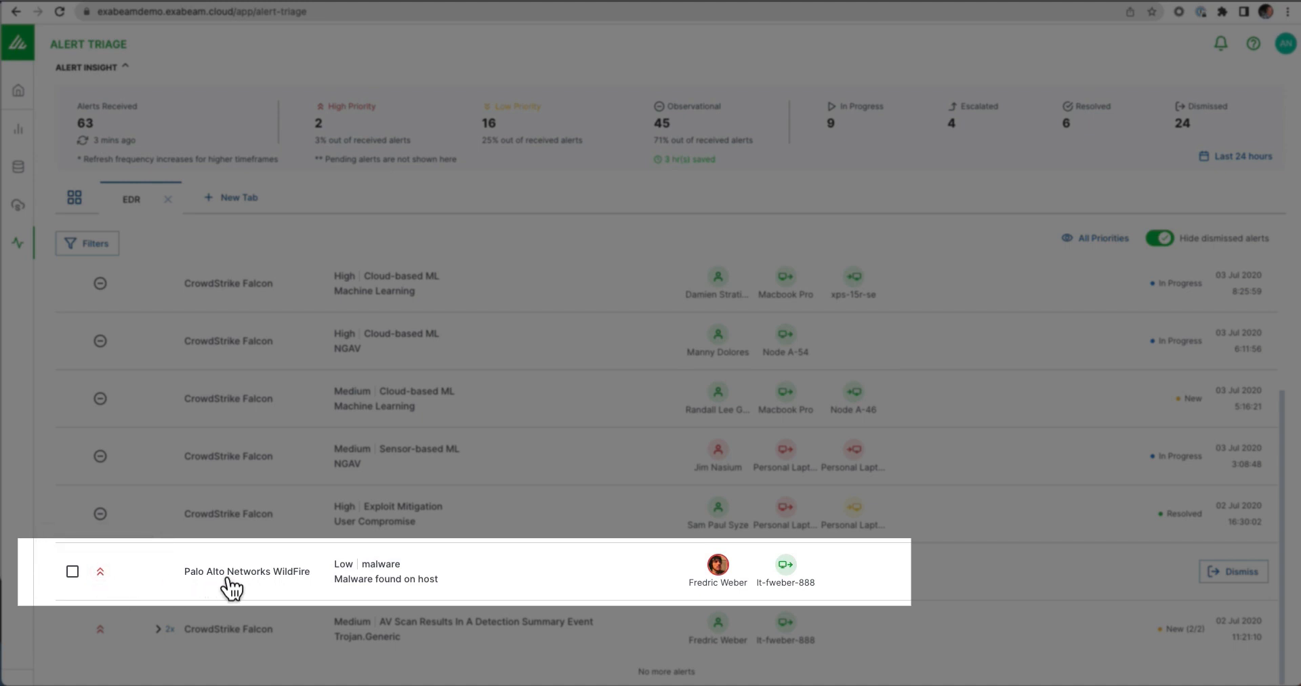
mouse_move(280, 591)
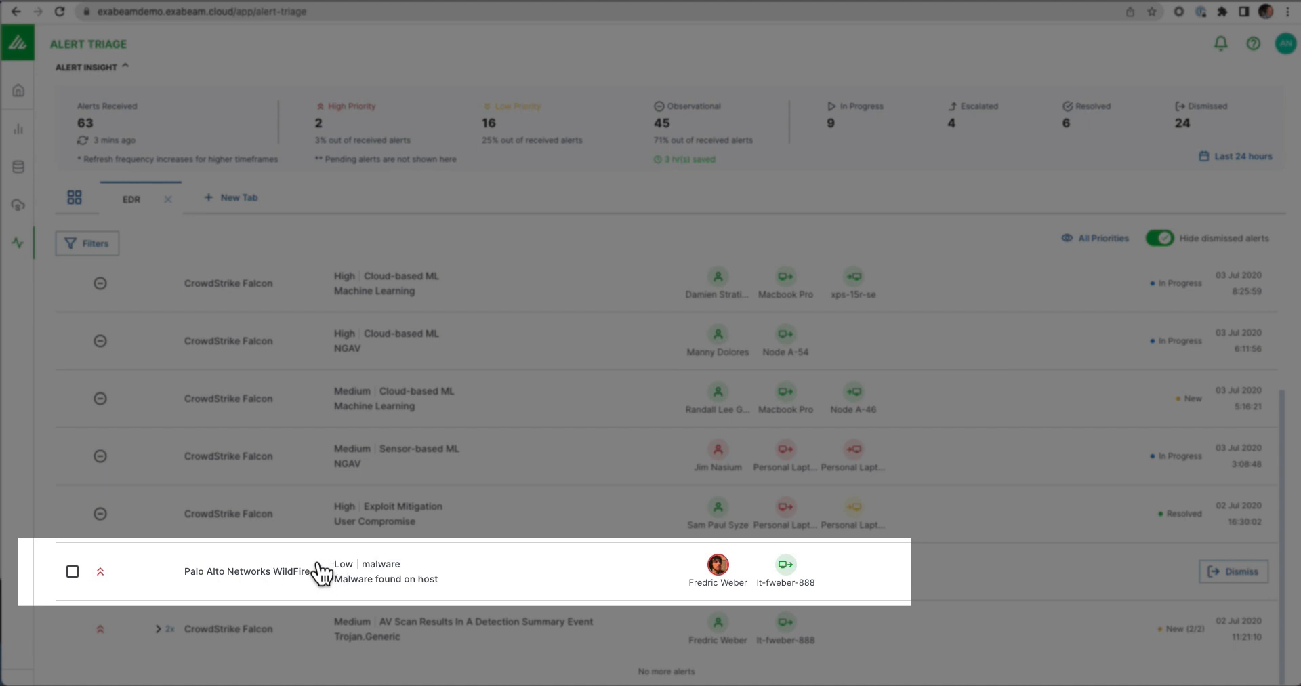
mouse_move(356, 580)
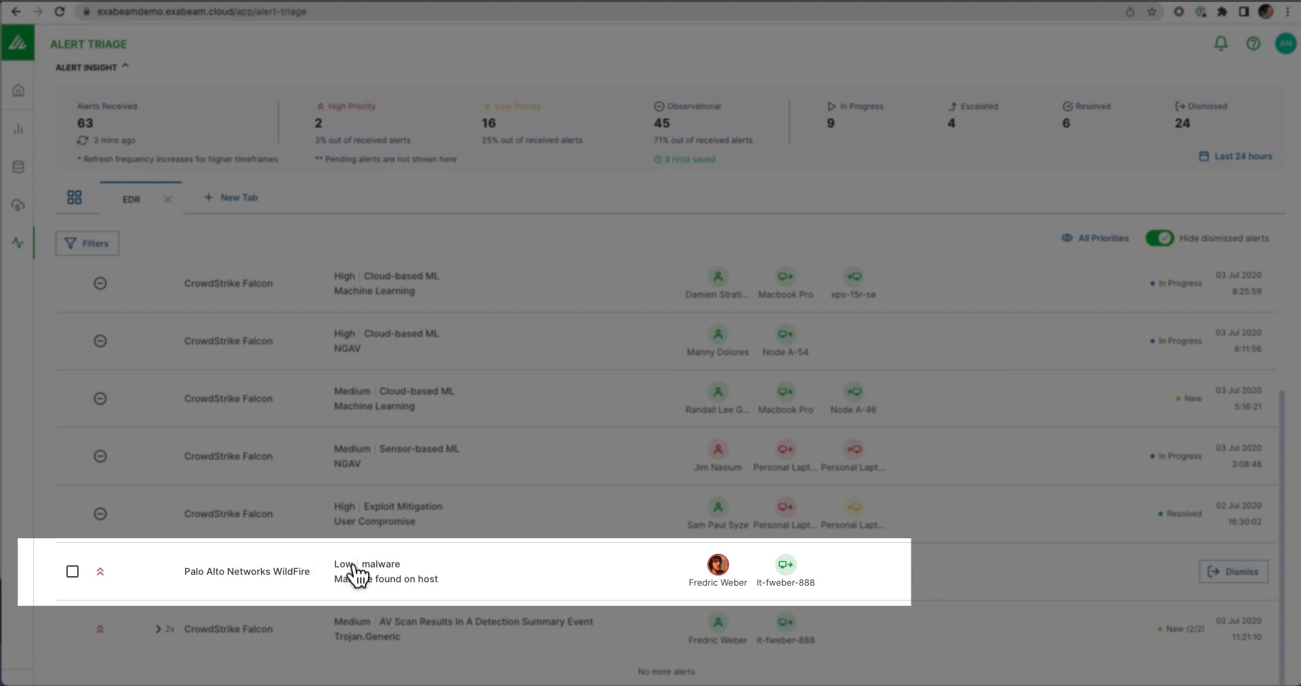
mouse_move(169, 583)
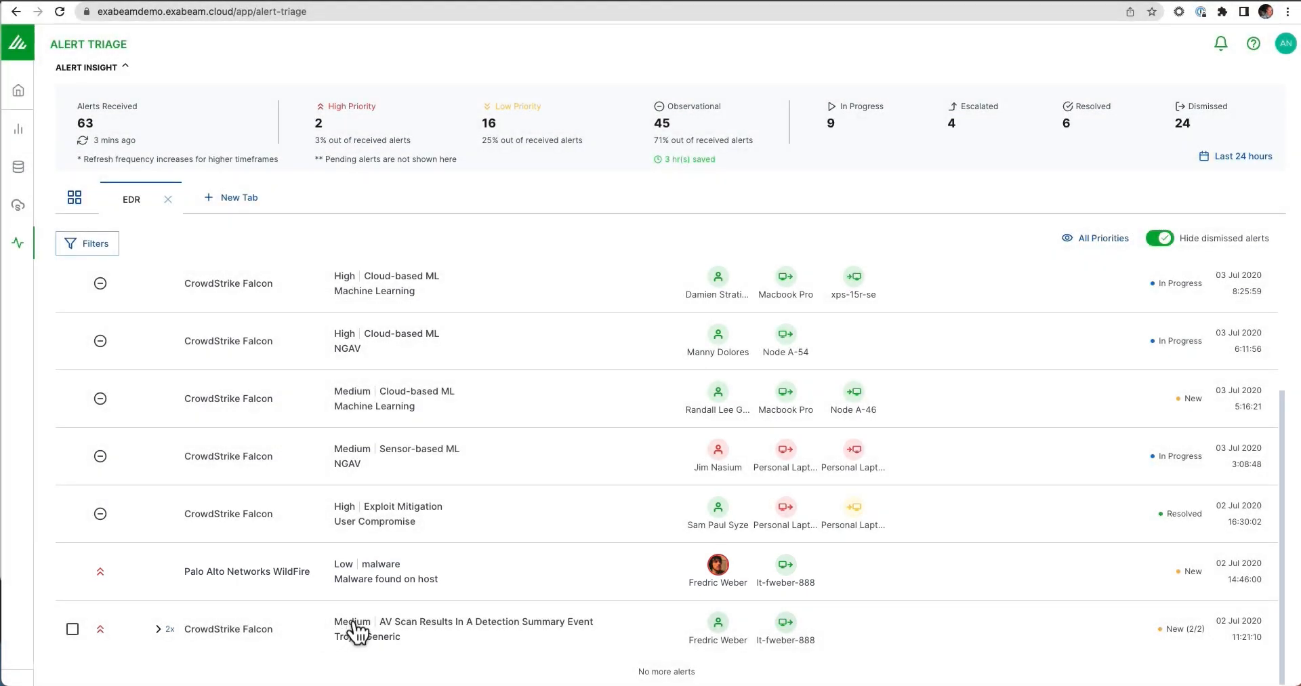
mouse_move(142, 583)
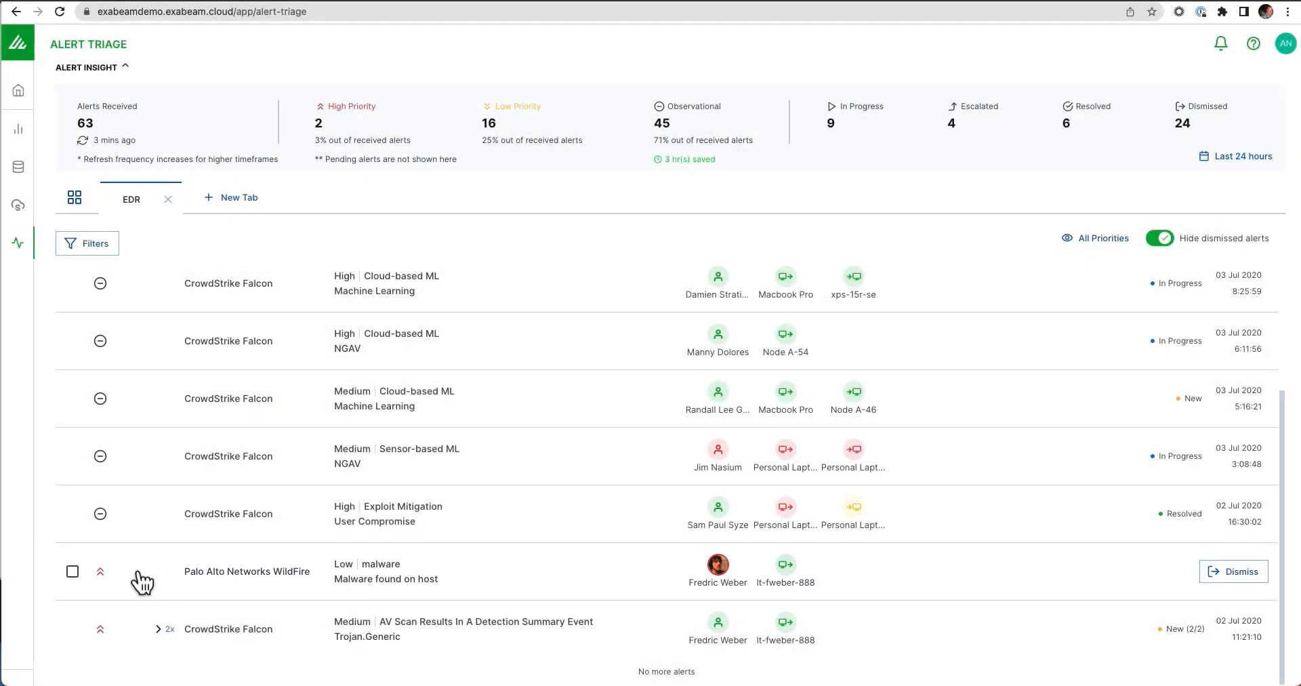
mouse_move(101, 572)
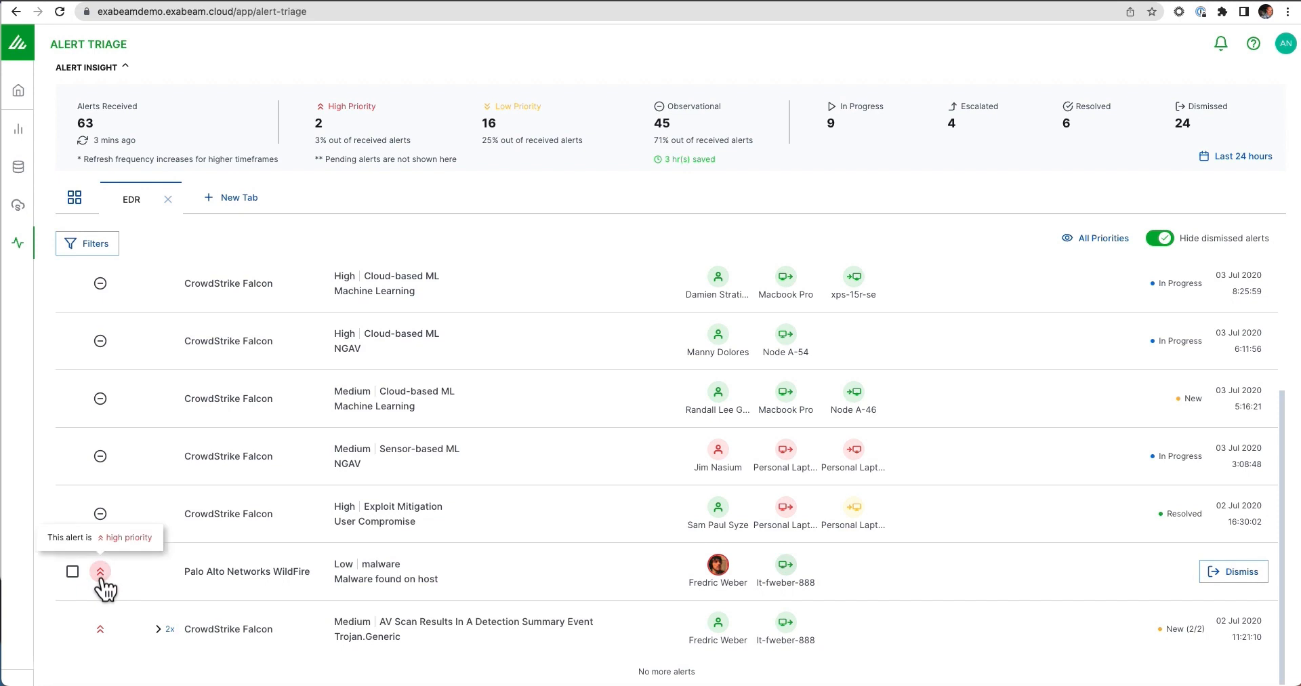
mouse_move(580, 592)
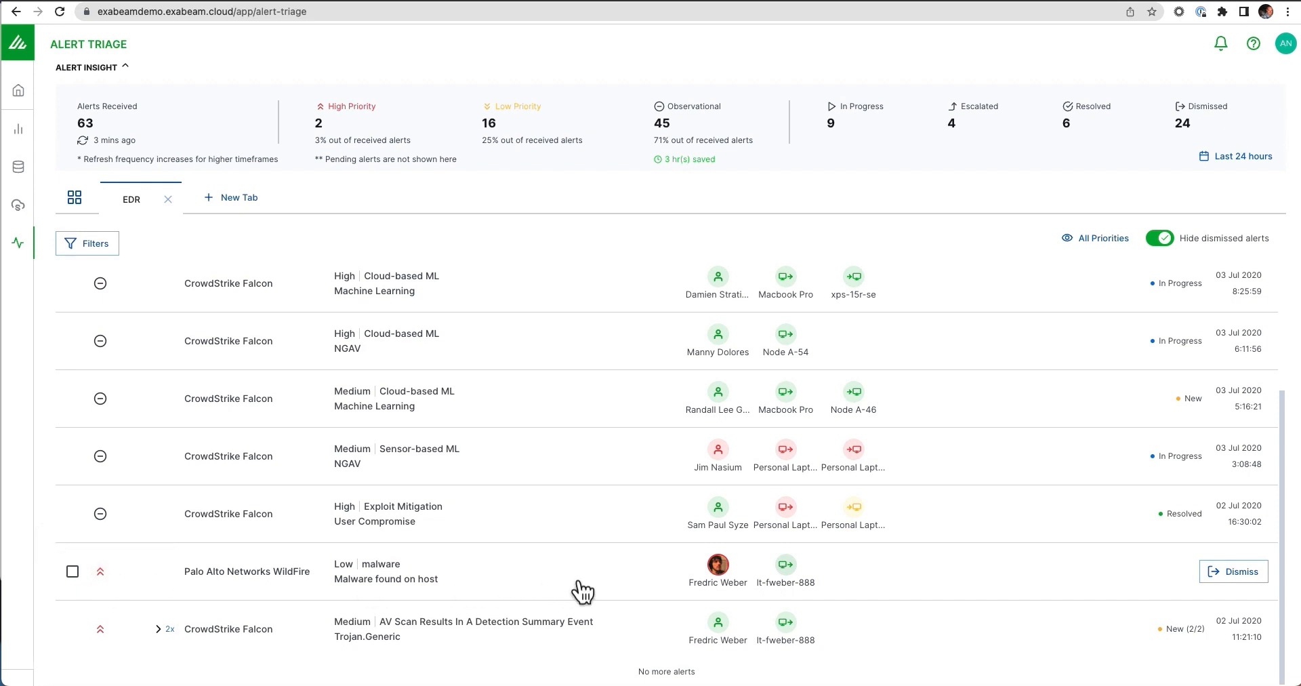
left_click(412, 579)
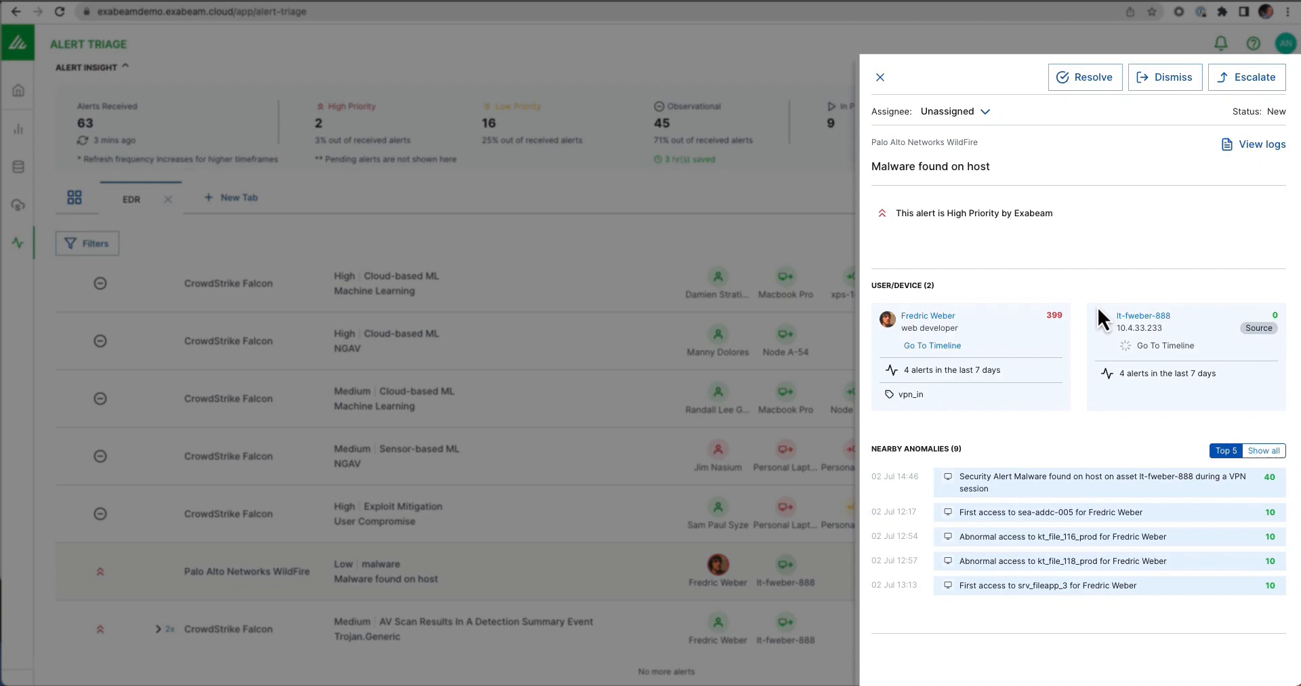
mouse_move(1102, 302)
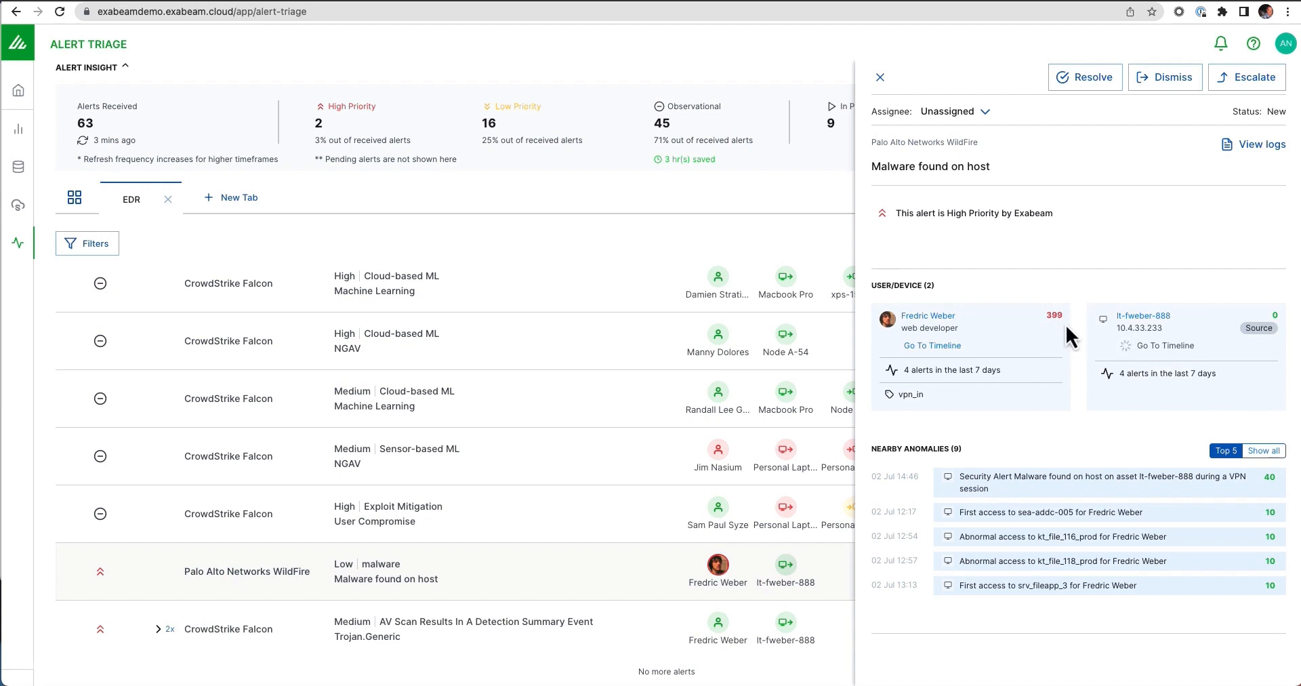
mouse_move(969, 449)
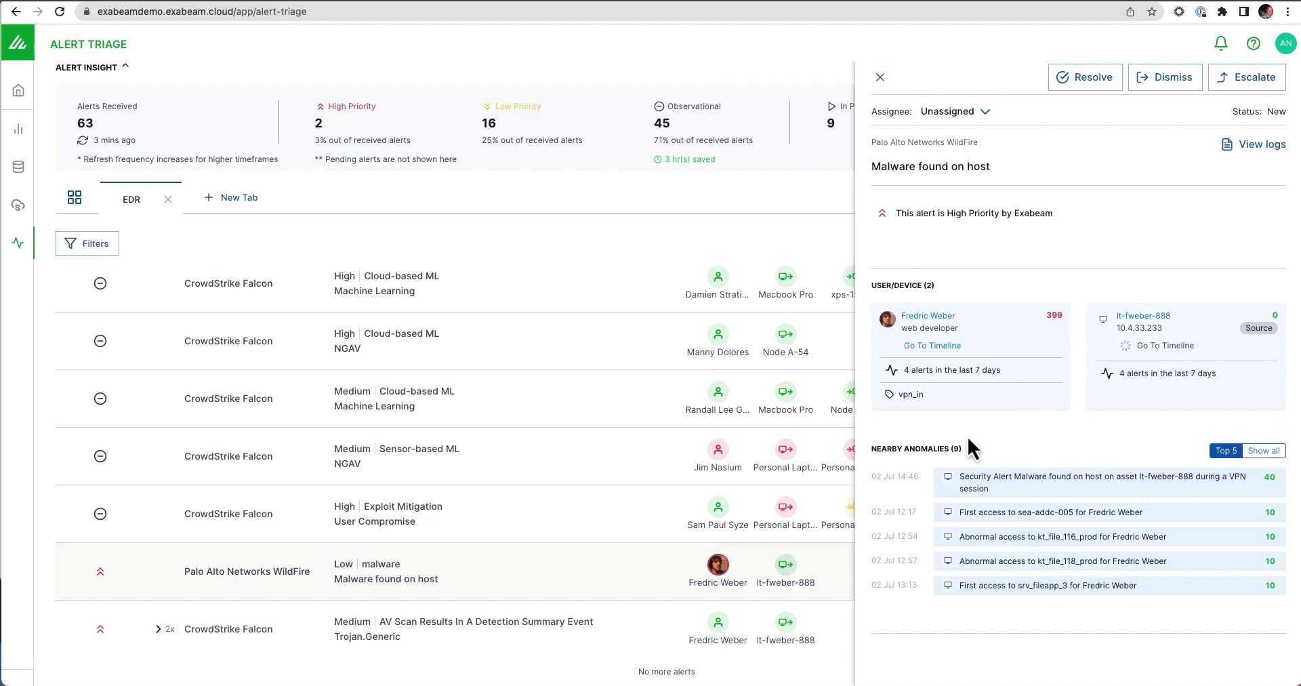
mouse_move(1285, 492)
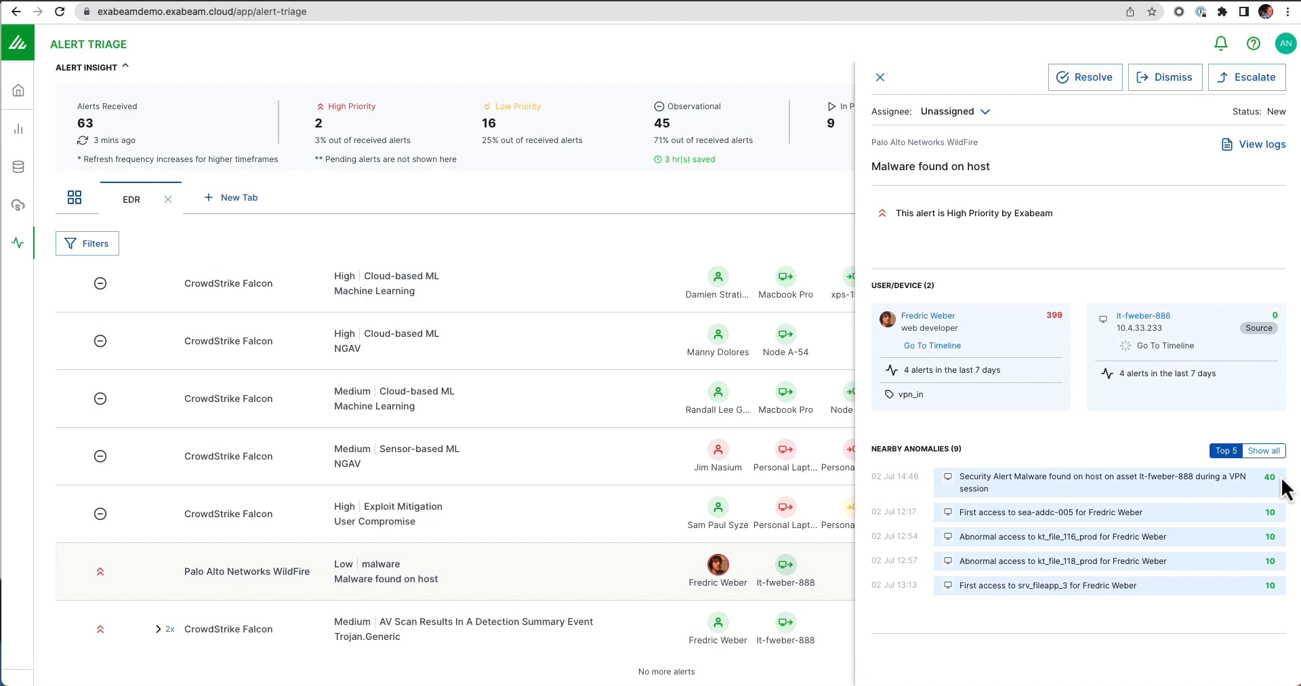
left_click(1263, 450)
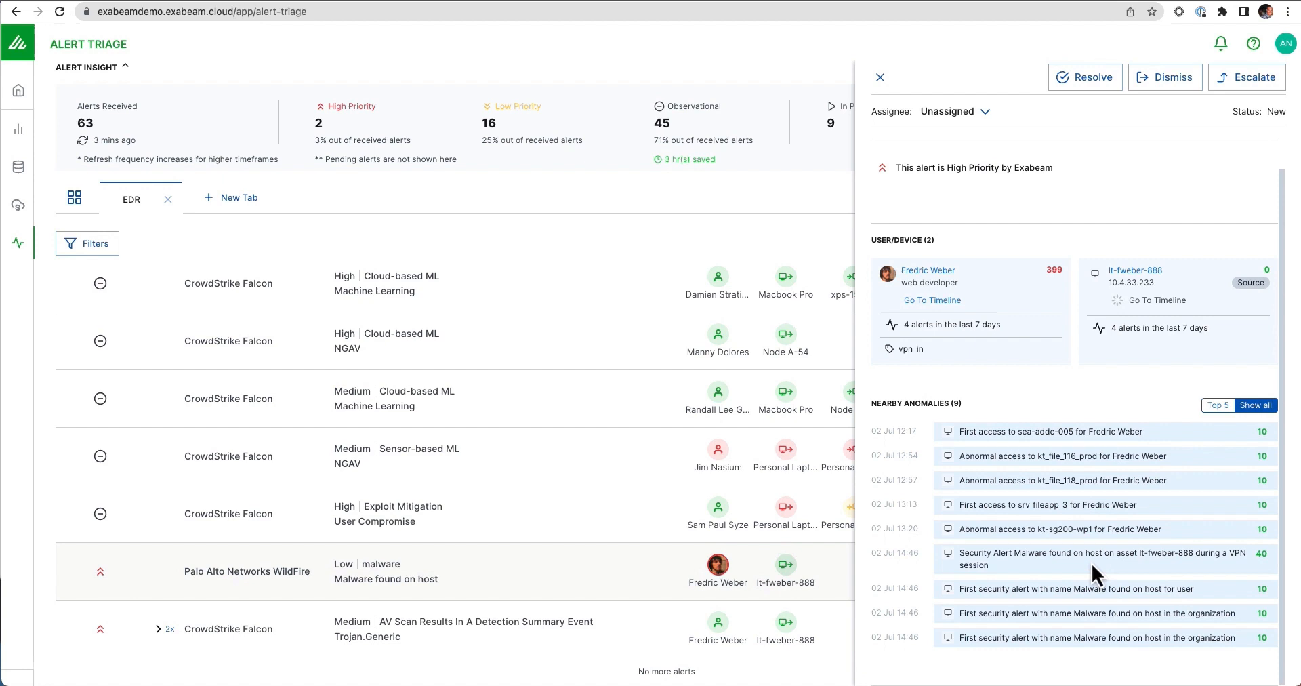
mouse_move(1257, 560)
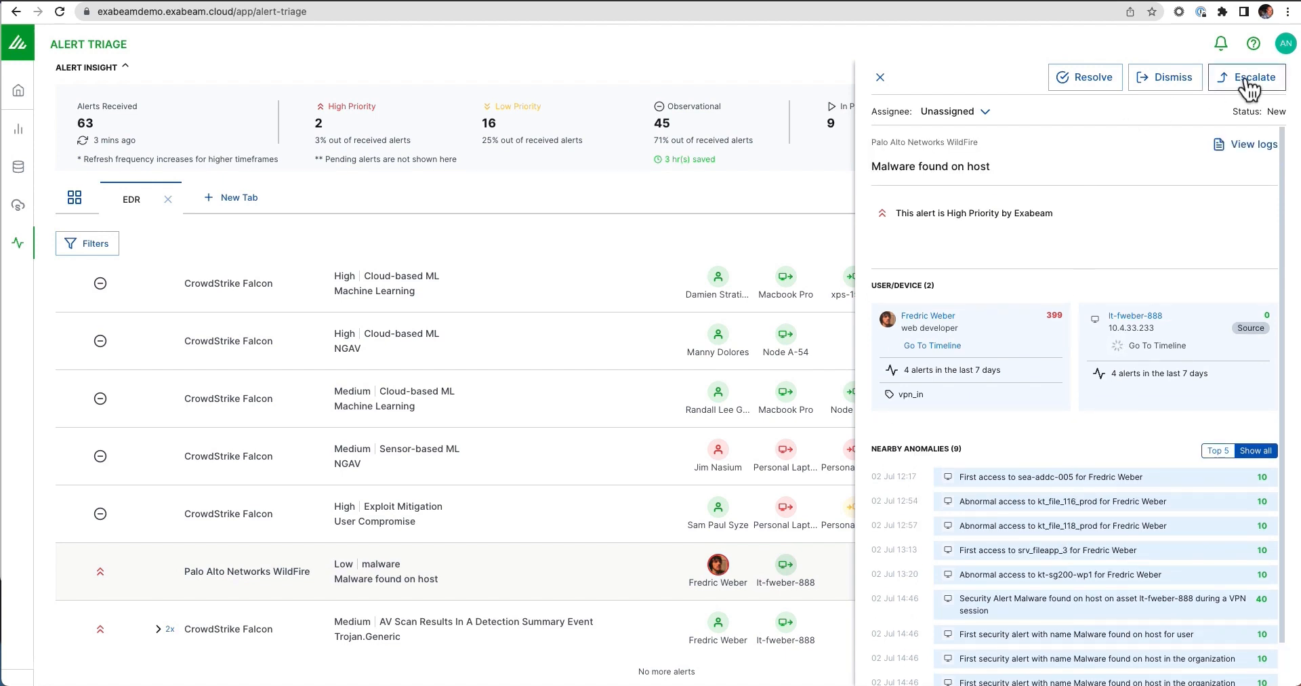
Escalate the alert as a new incident with Critical priority, then go to the incidents page.
left_click(1247, 78)
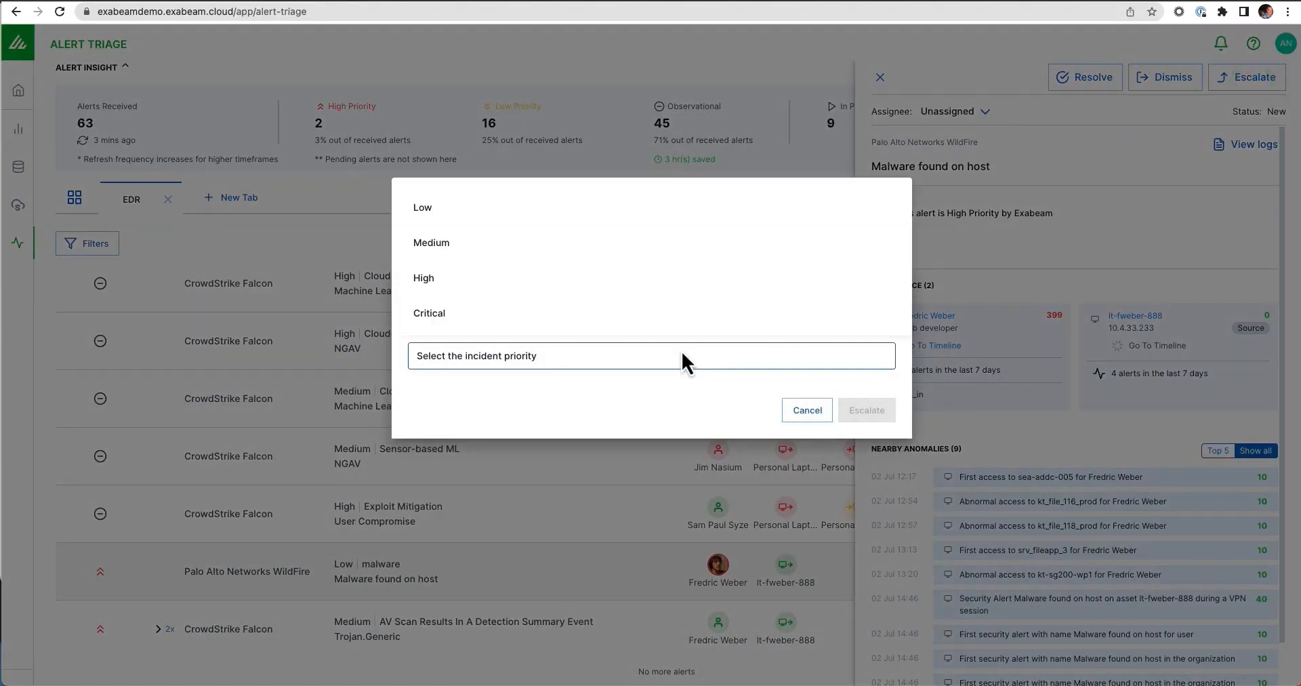
left_click(429, 314)
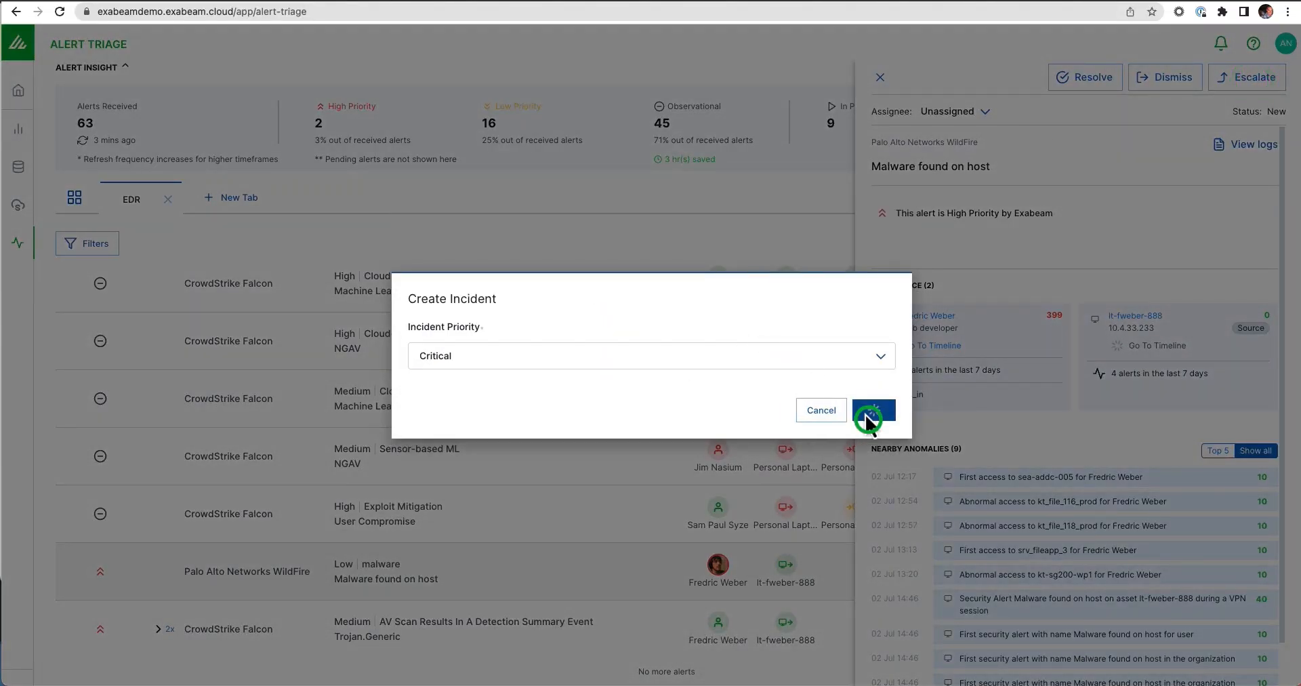
left_click(873, 411)
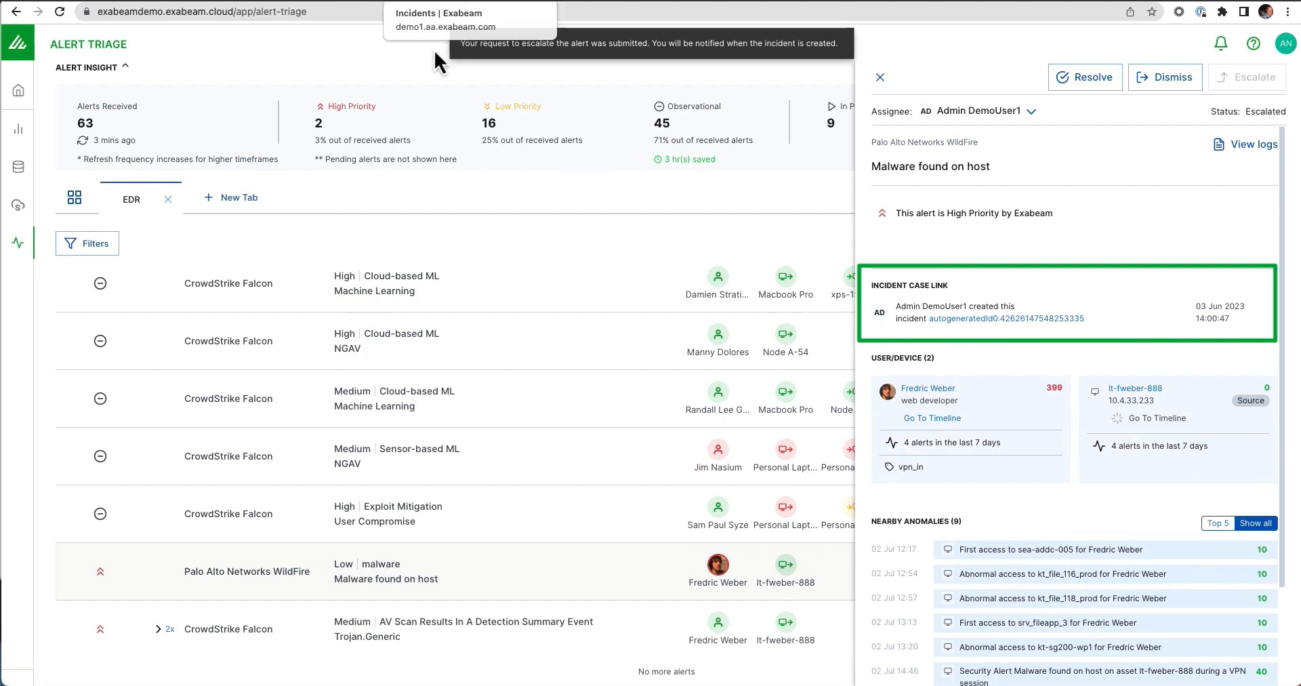
left_click(881, 78)
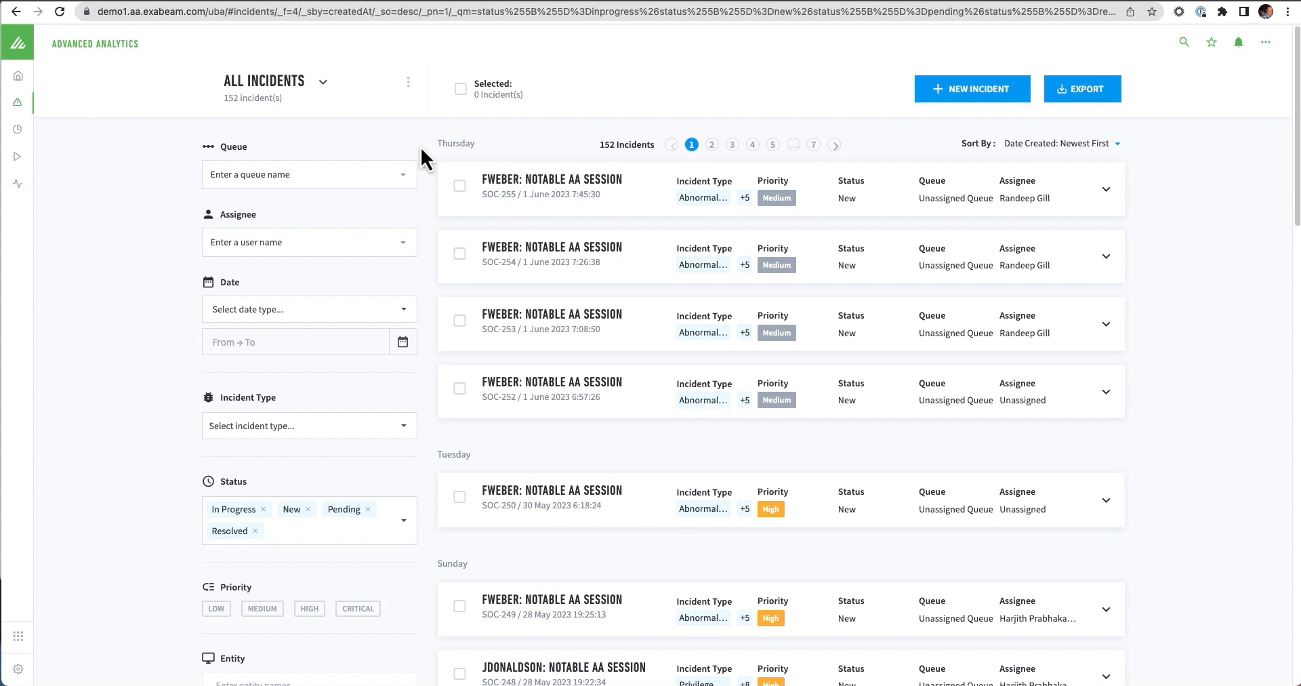
mouse_move(1130, 287)
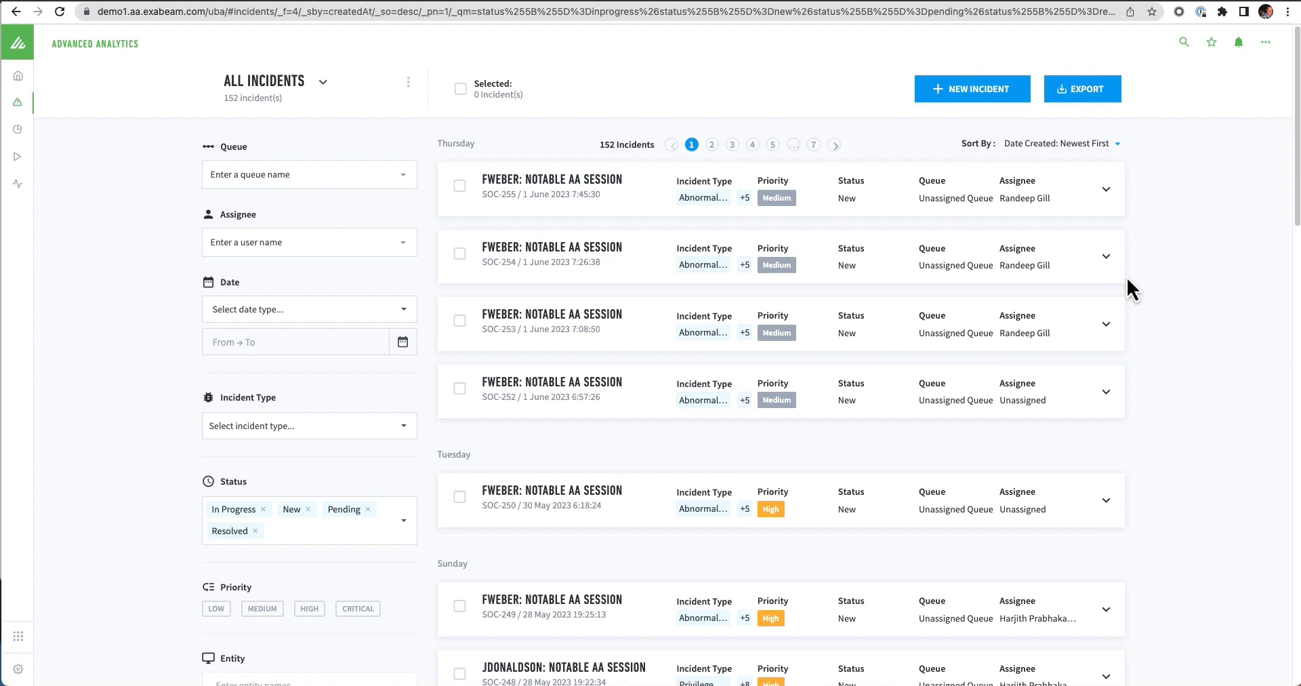
mouse_move(1121, 147)
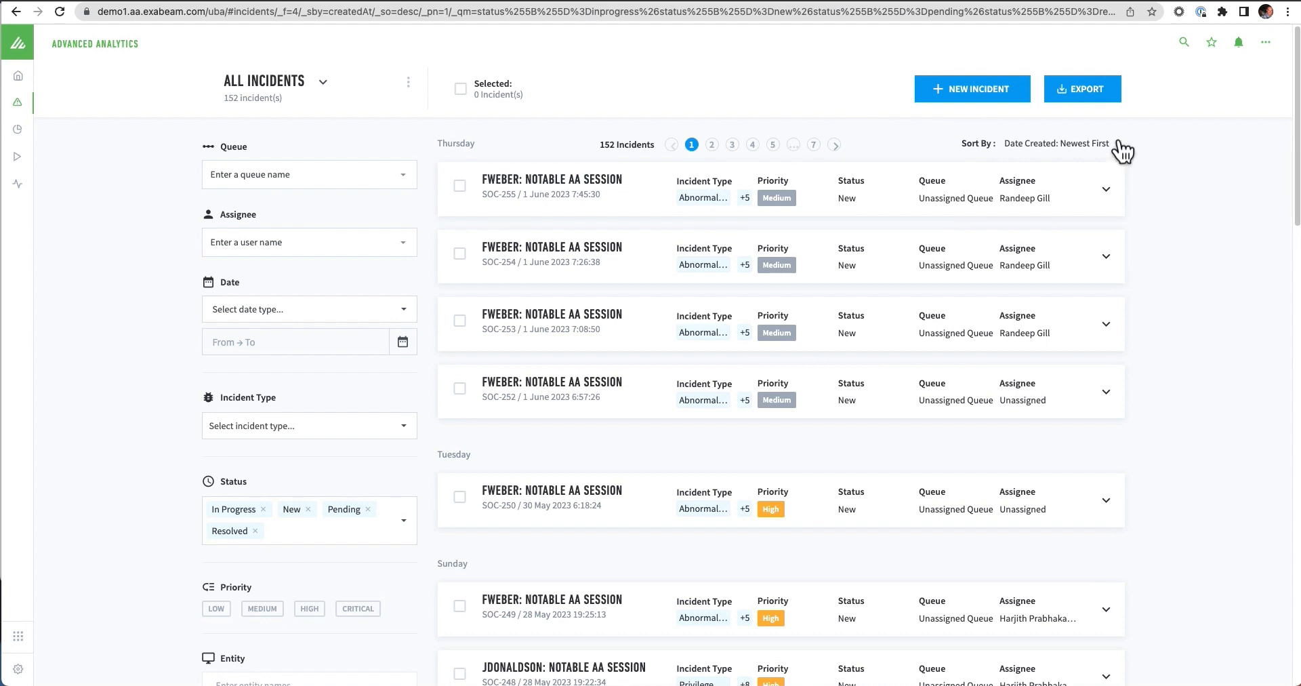
Sort the incident list by Priority: Highest First so Critical incidents lead.
left_click(1058, 143)
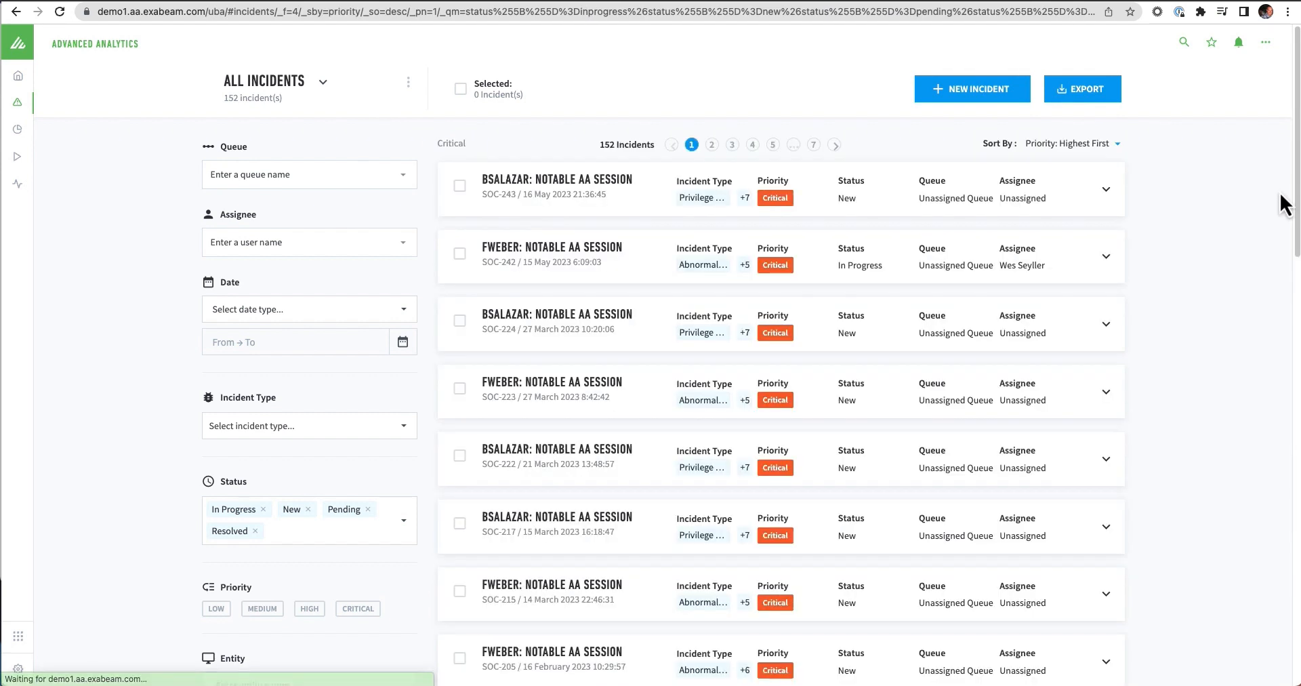
mouse_move(497, 192)
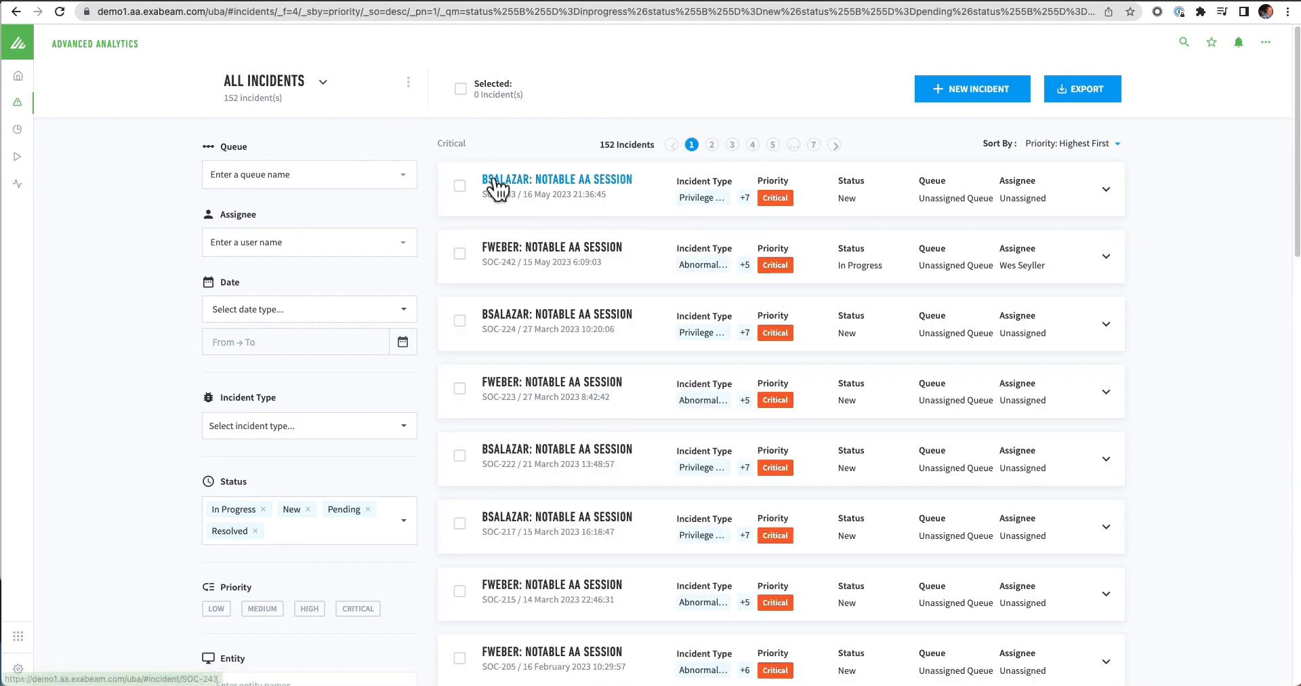
mouse_move(550, 195)
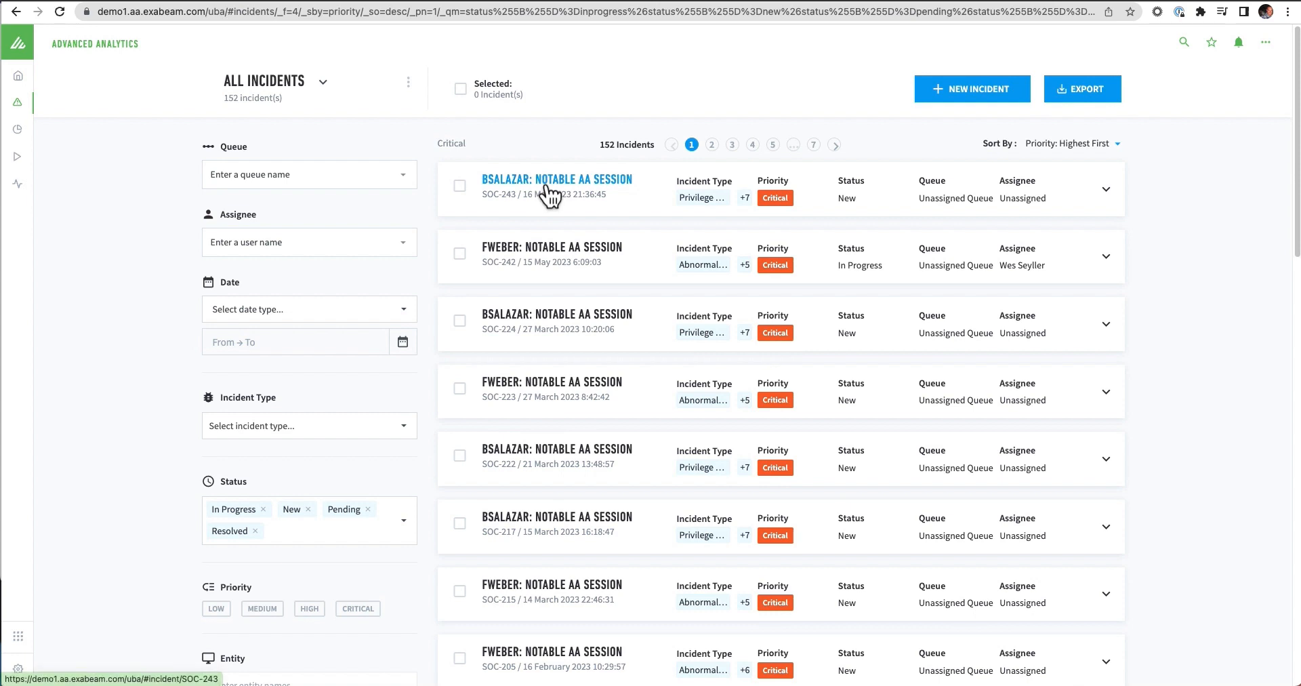
left_click(556, 178)
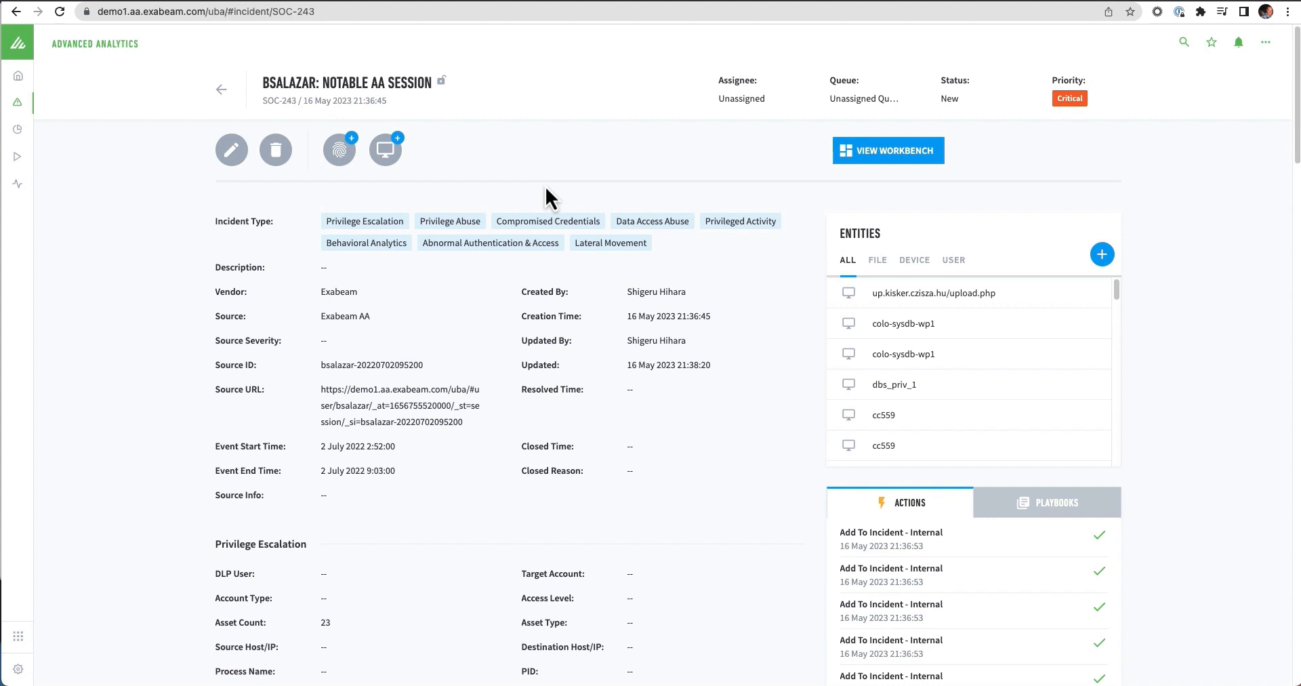
mouse_move(512, 204)
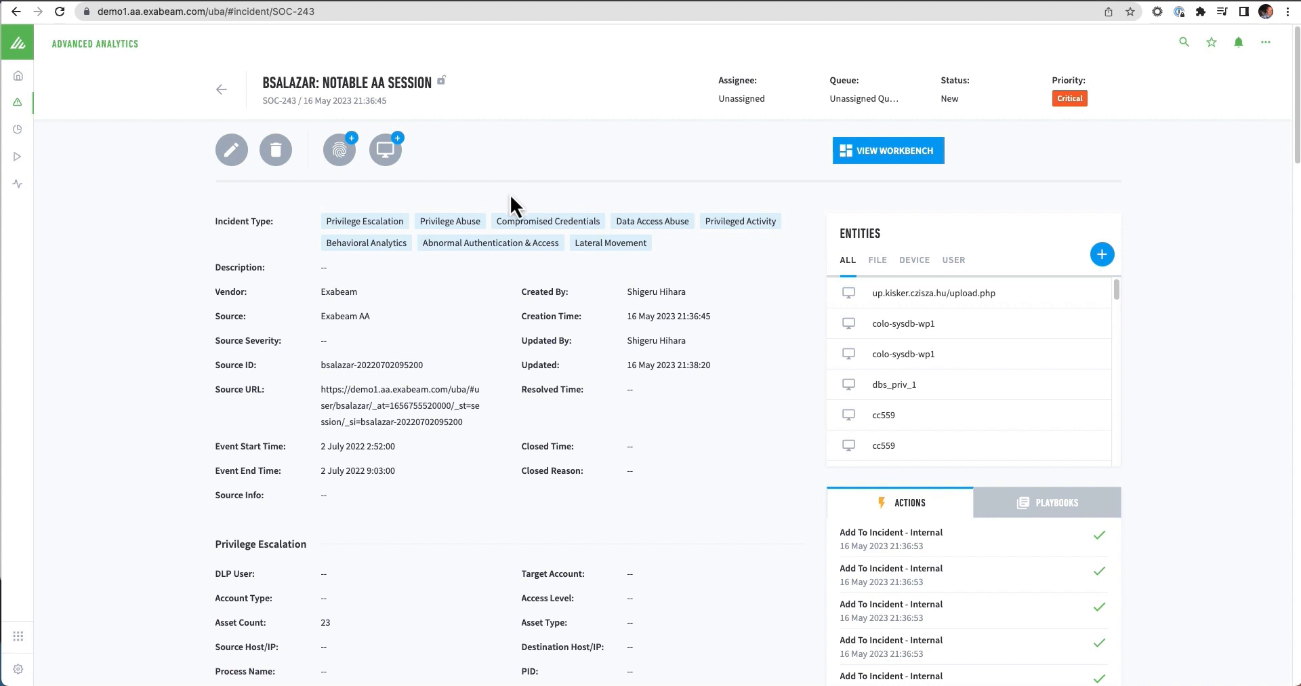
mouse_move(317, 264)
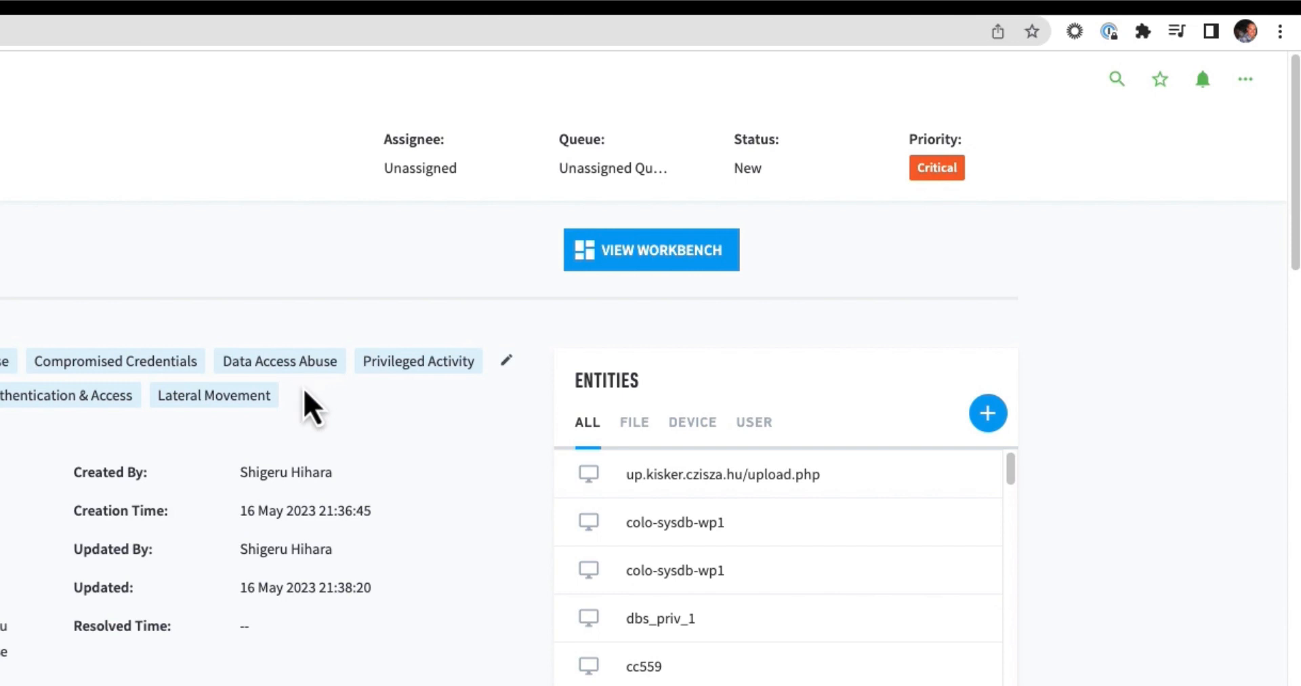
mouse_move(888, 215)
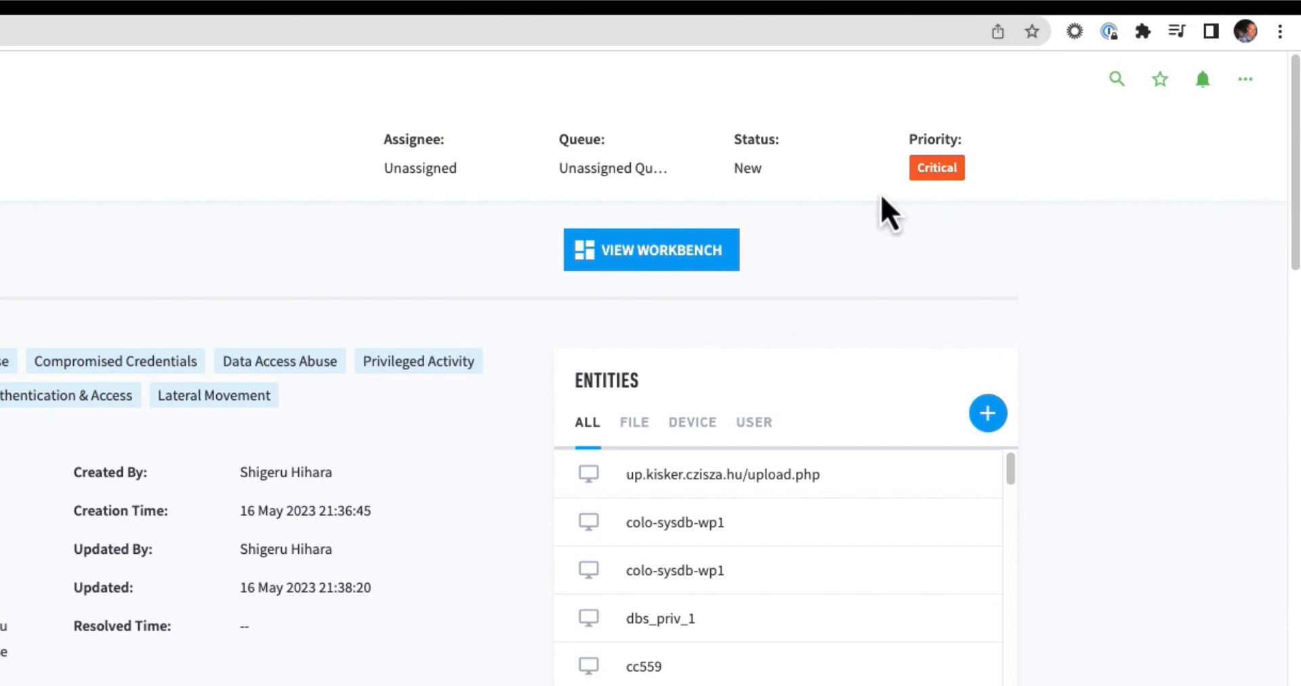
mouse_move(389, 347)
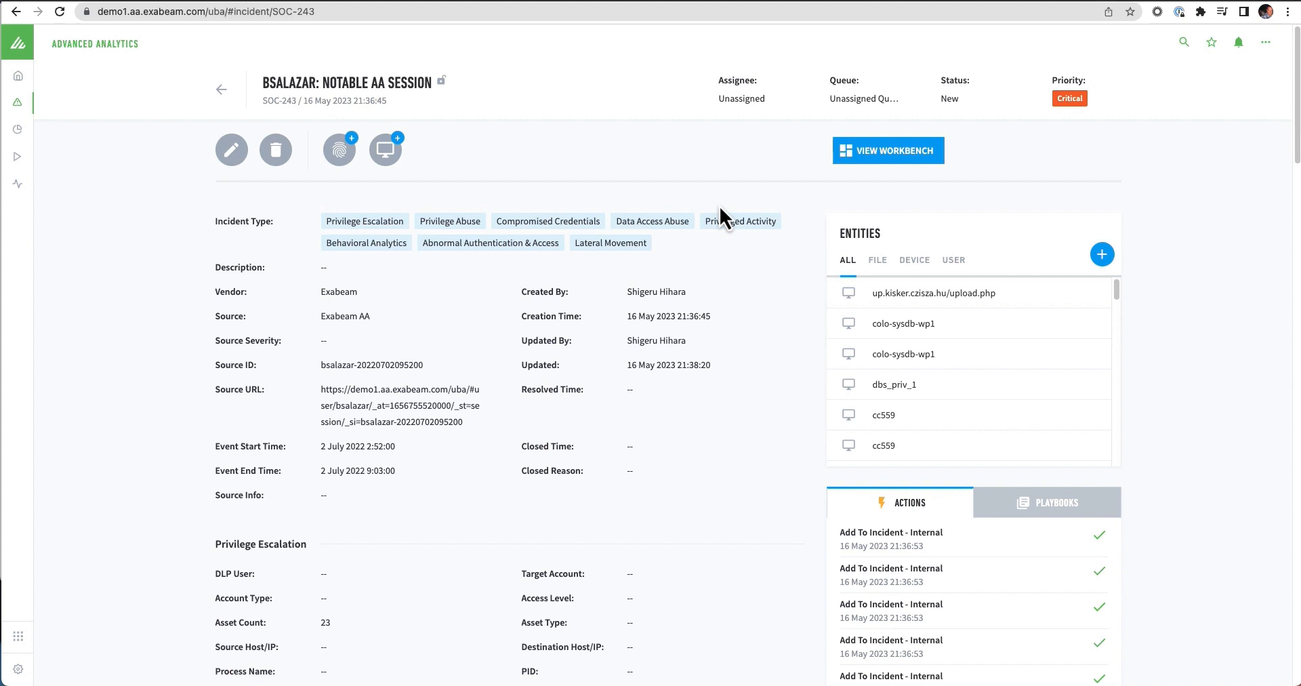
mouse_move(710, 255)
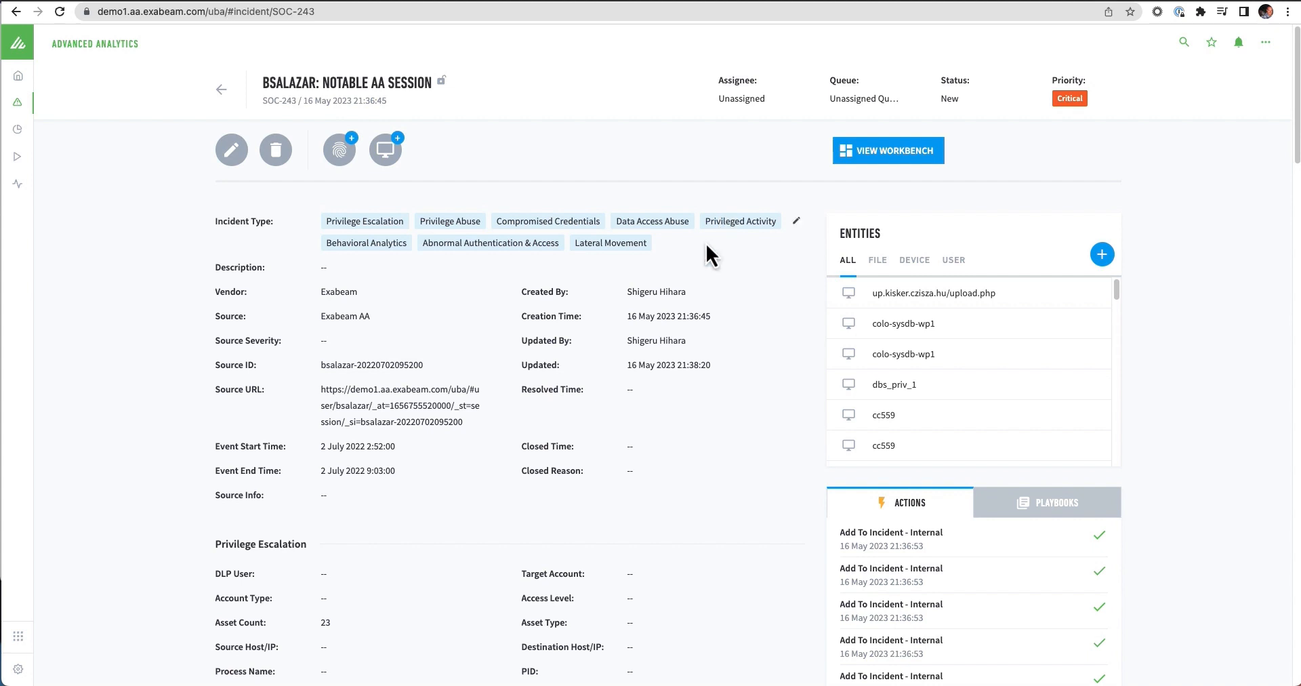